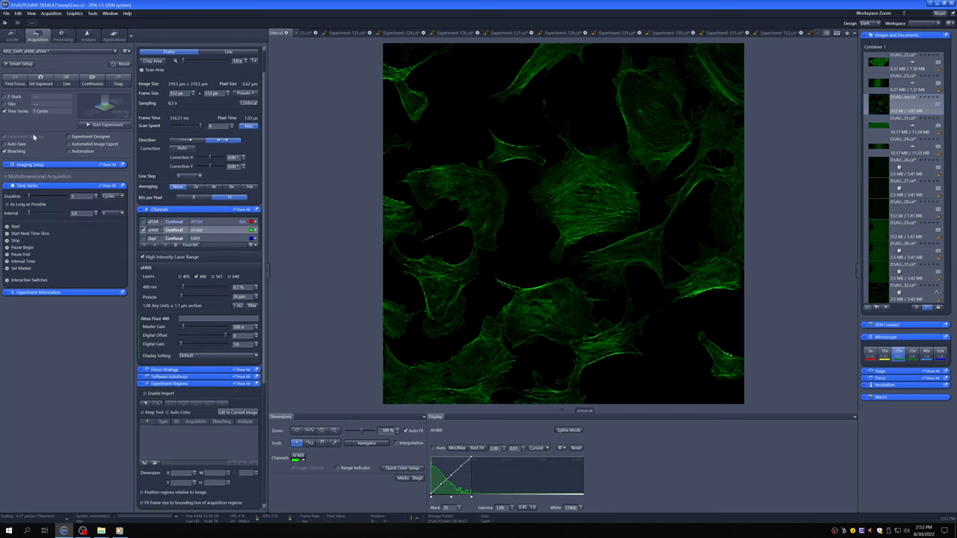
pyautogui.moveTo(121, 425)
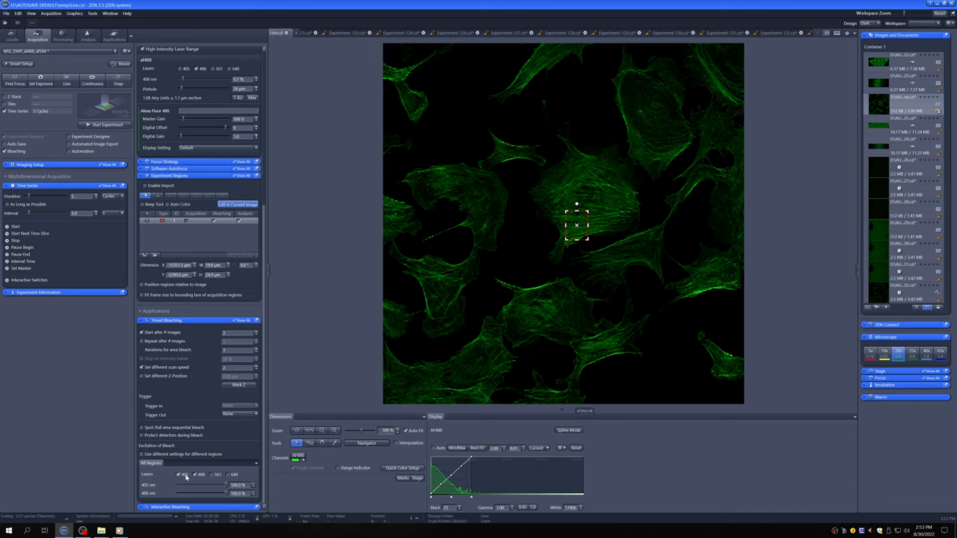
# - Enable the 405 nm laser for the timed bleaching
pyautogui.click(178, 475)
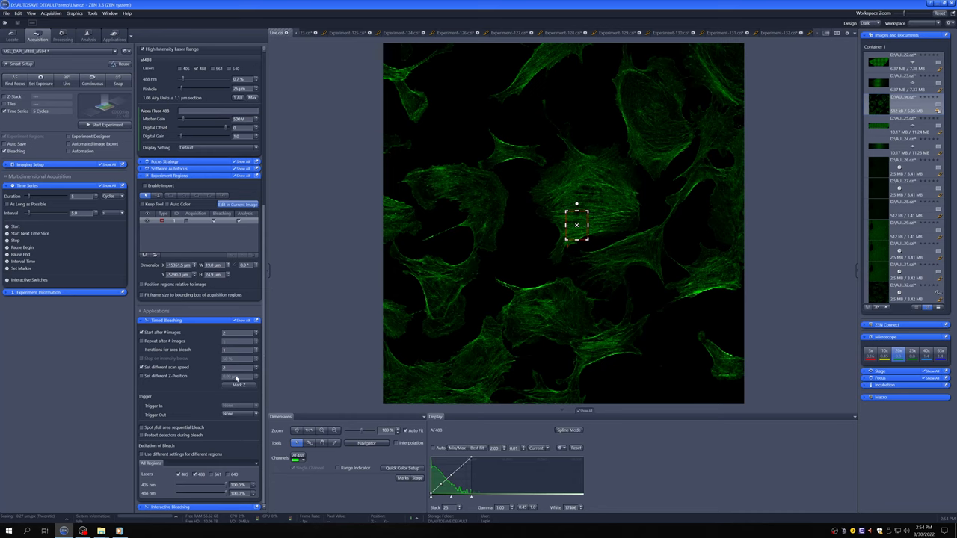
pyautogui.moveTo(237, 379)
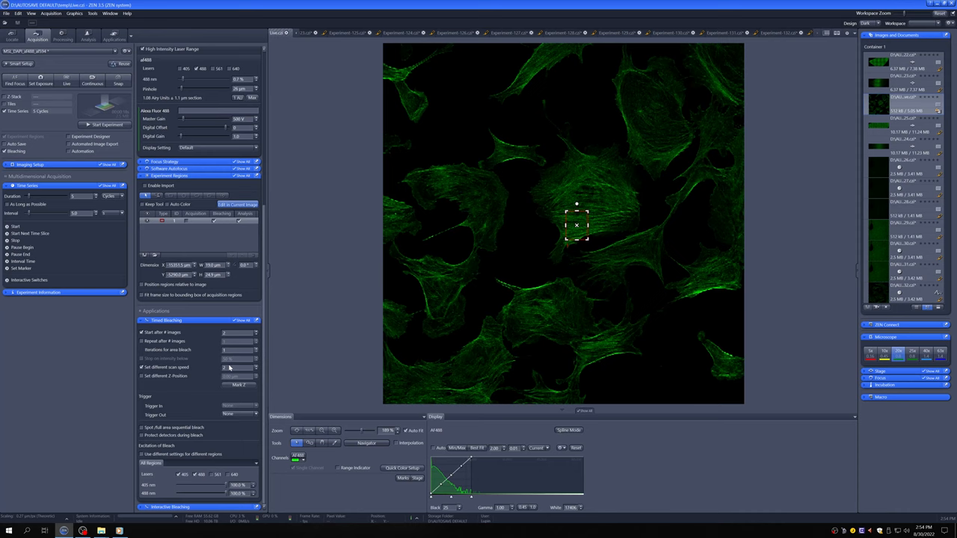
pyautogui.moveTo(541, 252)
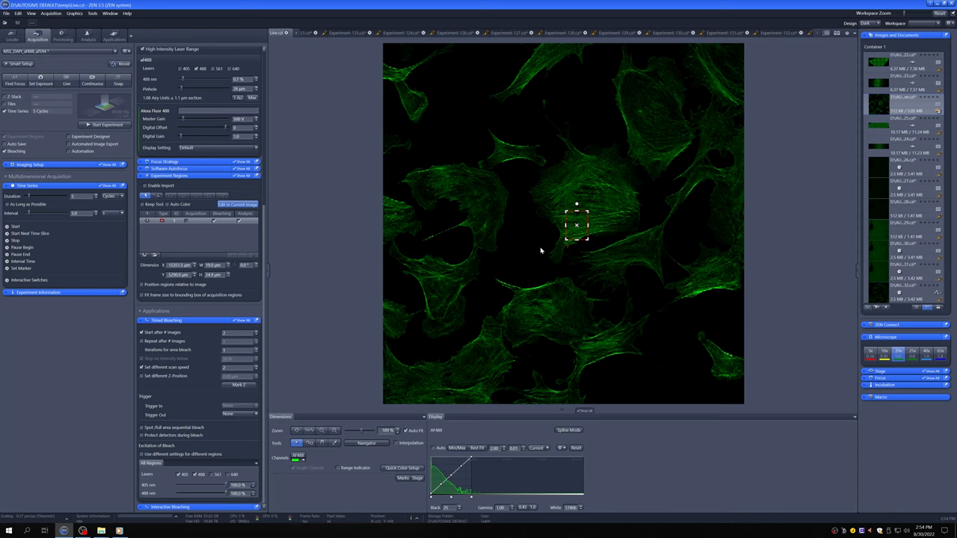
pyautogui.moveTo(550, 344)
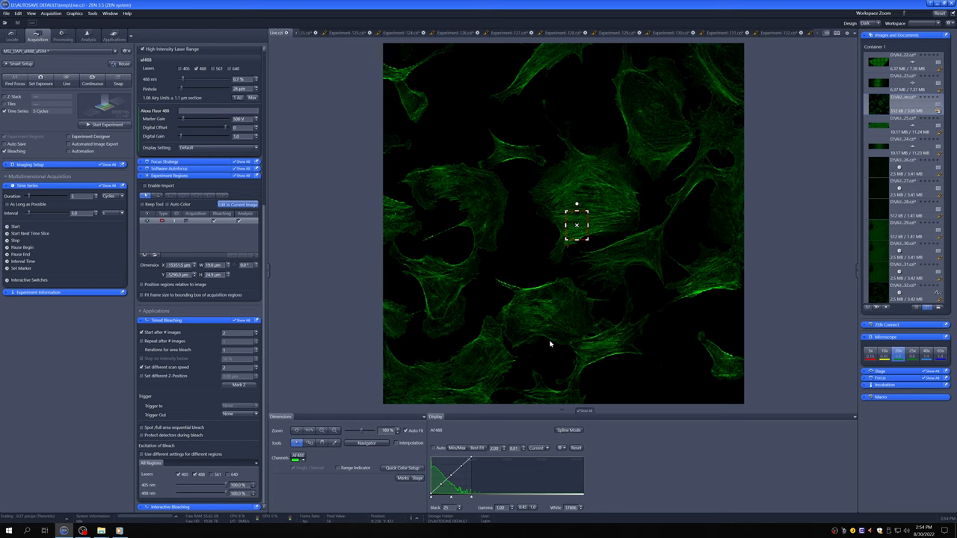
pyautogui.moveTo(503, 252)
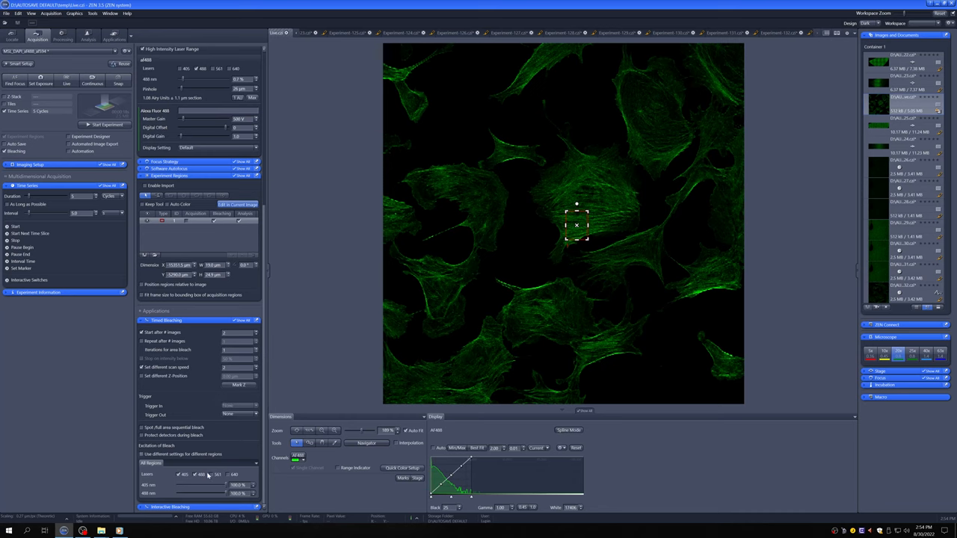
pyautogui.moveTo(223, 468)
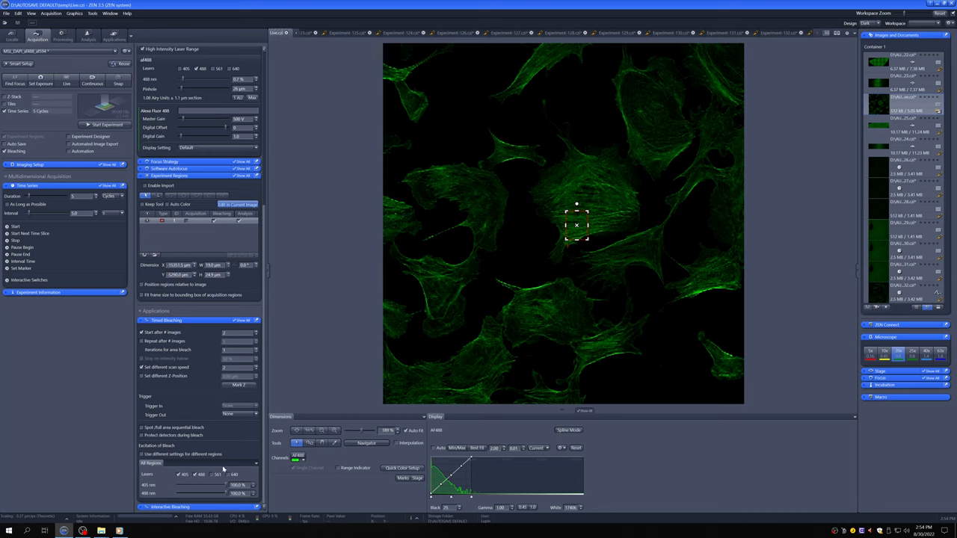
pyautogui.moveTo(92, 133)
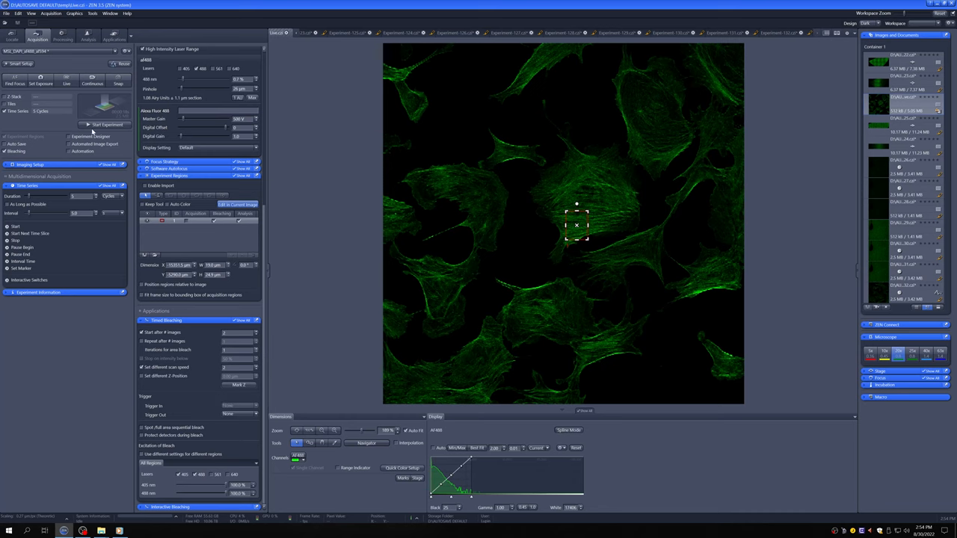
# - Acquire the time series with timed bleaching and show the Mean ROI intensity curve
pyautogui.click(107, 124)
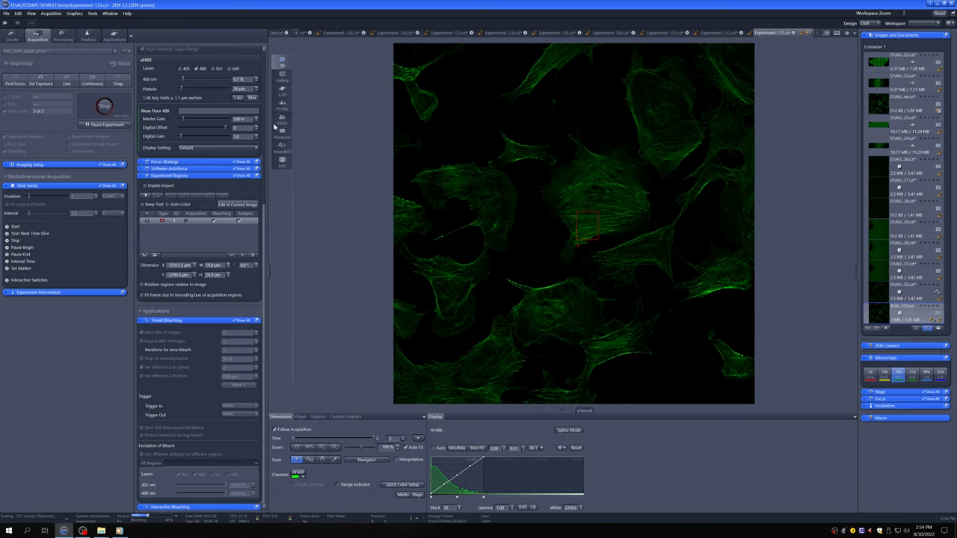
pyautogui.click(454, 417)
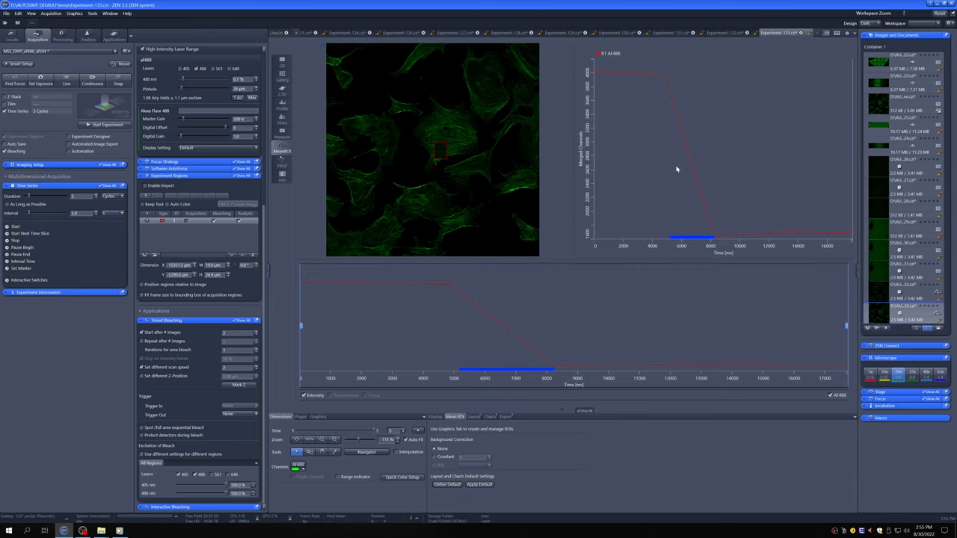
pyautogui.moveTo(593, 76)
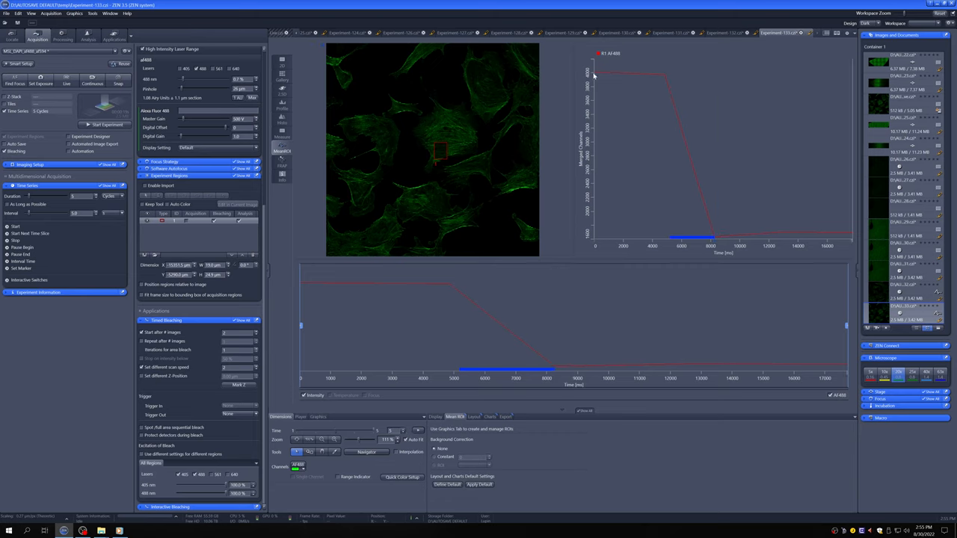
pyautogui.moveTo(620, 174)
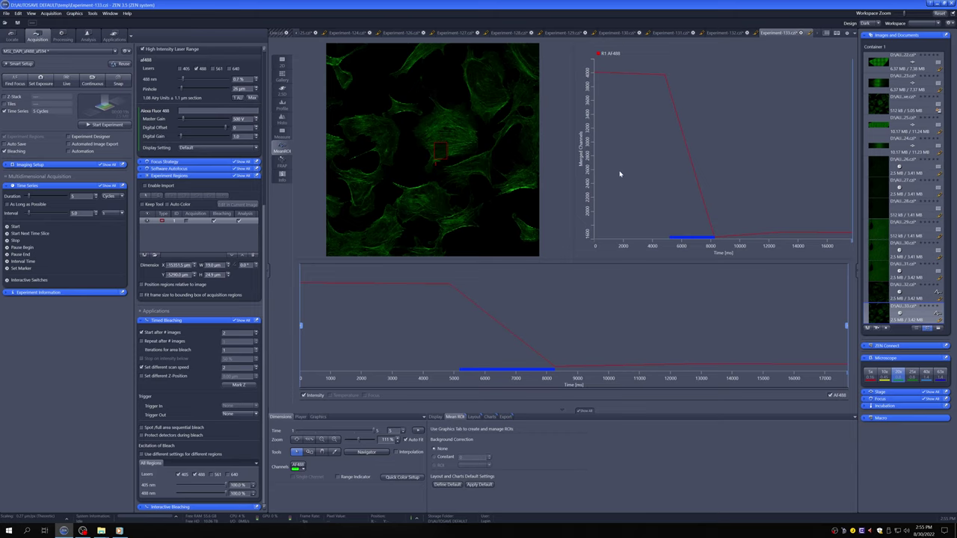
pyautogui.moveTo(751, 254)
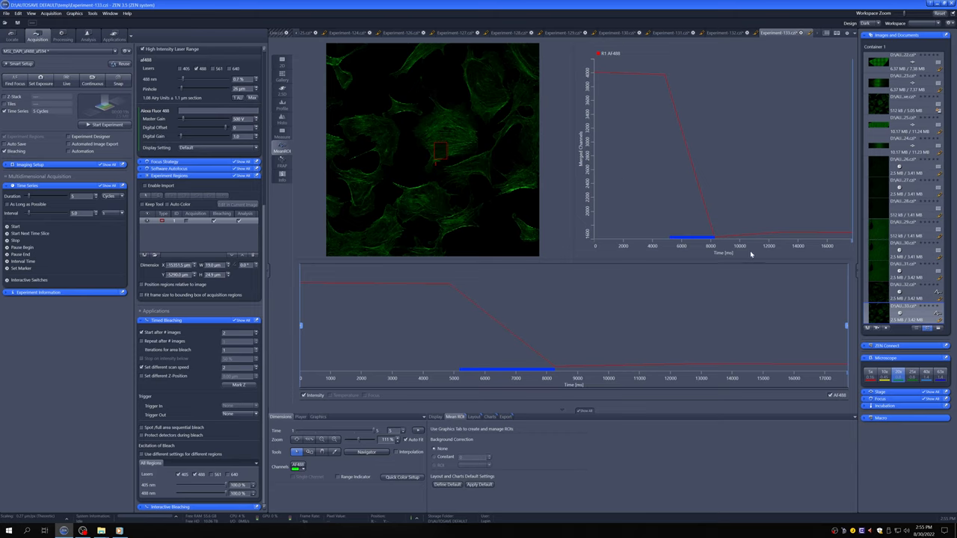
pyautogui.moveTo(702, 175)
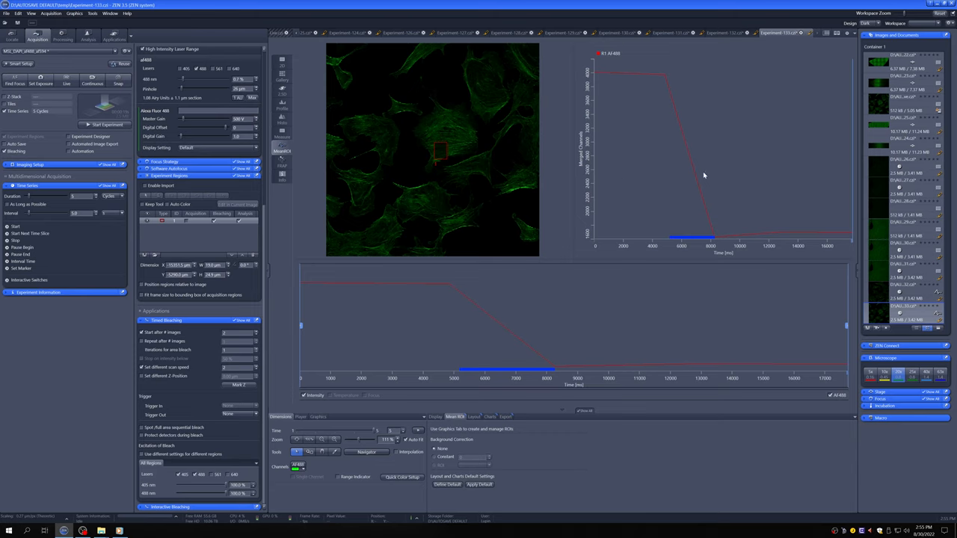
# - Show the Export options for the Mean ROI data table
pyautogui.click(506, 416)
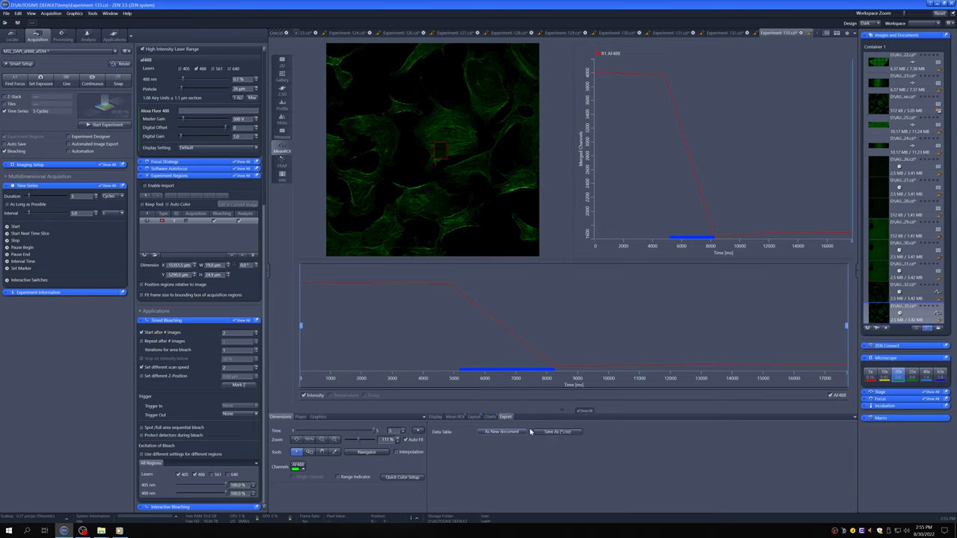
pyautogui.moveTo(532, 432)
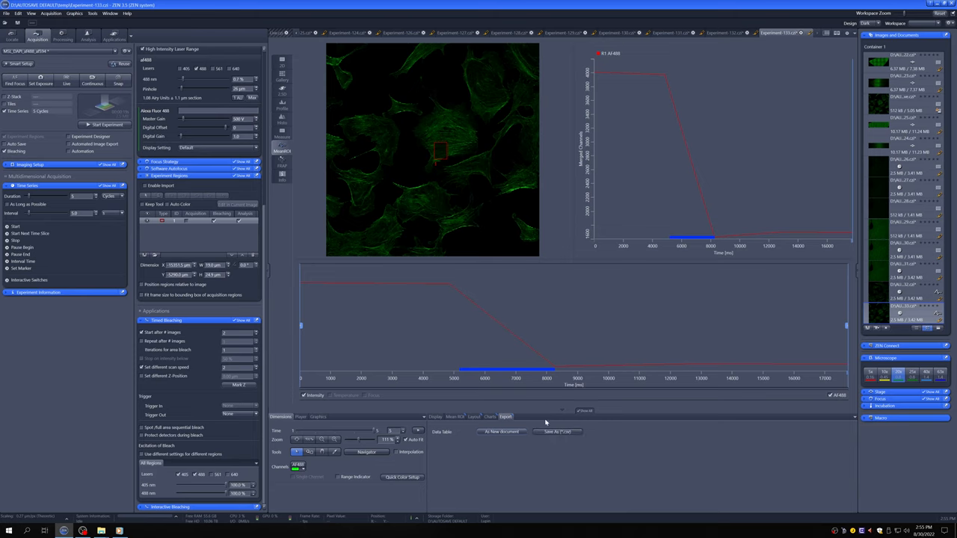
pyautogui.moveTo(491, 423)
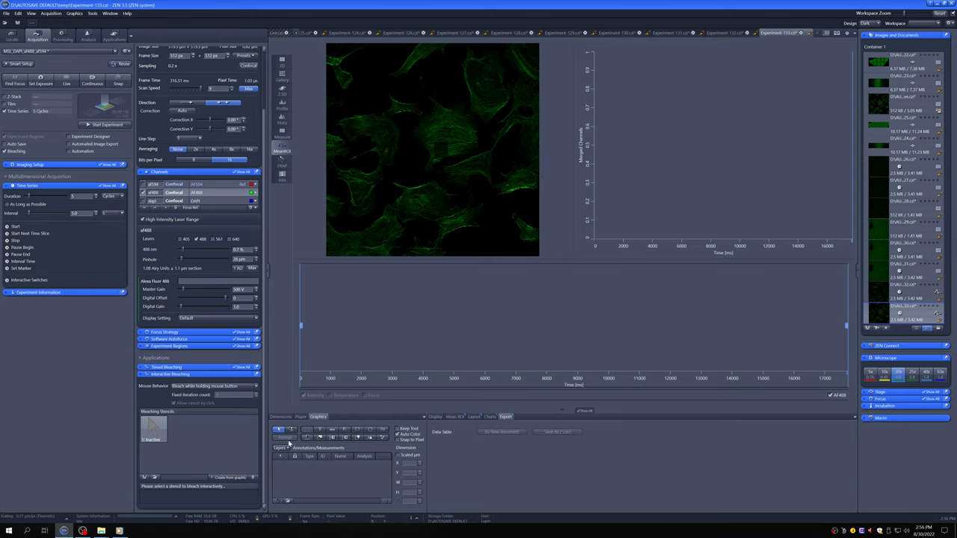
pyautogui.moveTo(359, 453)
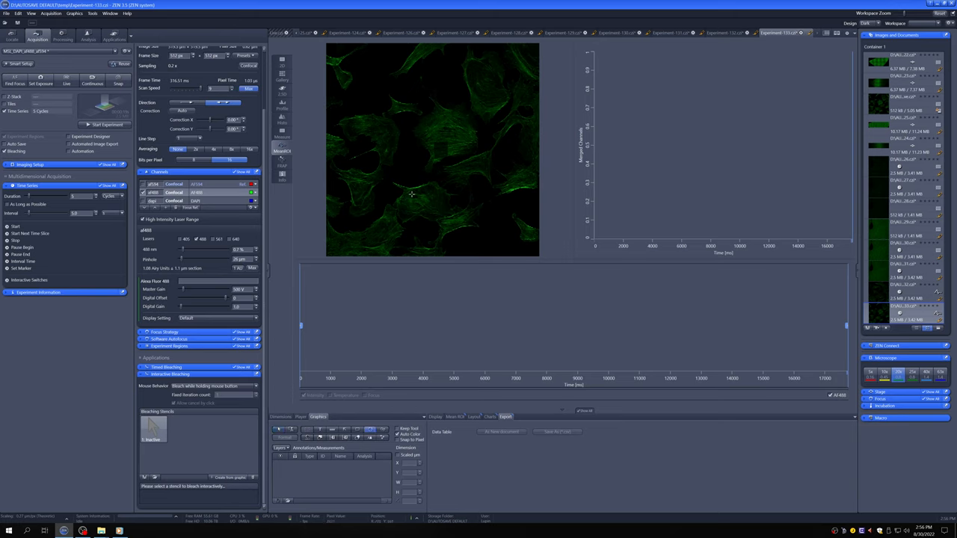
pyautogui.moveTo(398, 191)
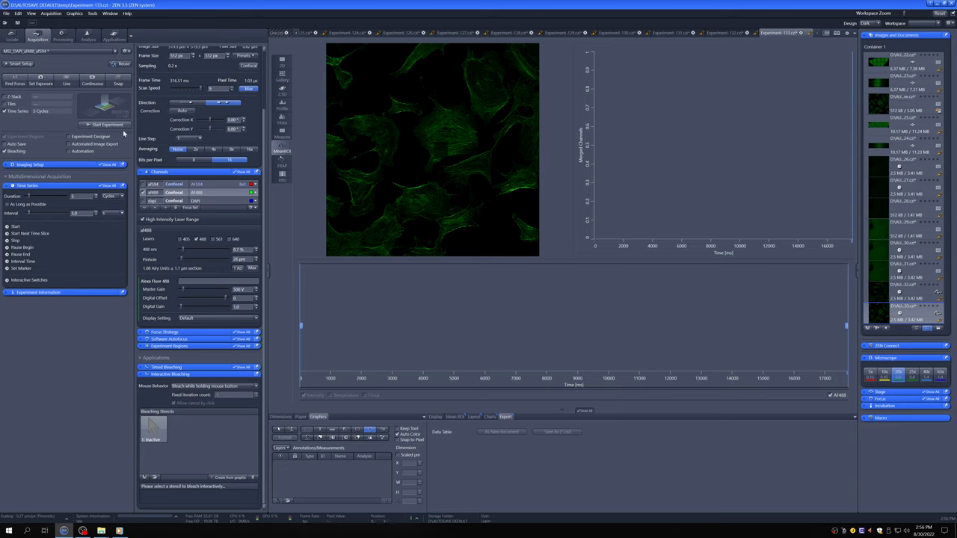
pyautogui.moveTo(406, 237)
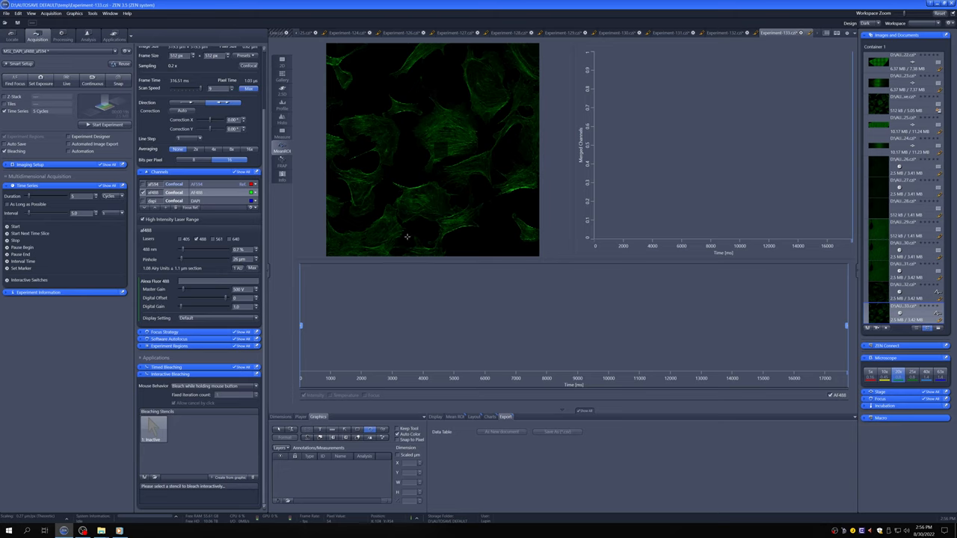
pyautogui.moveTo(389, 177)
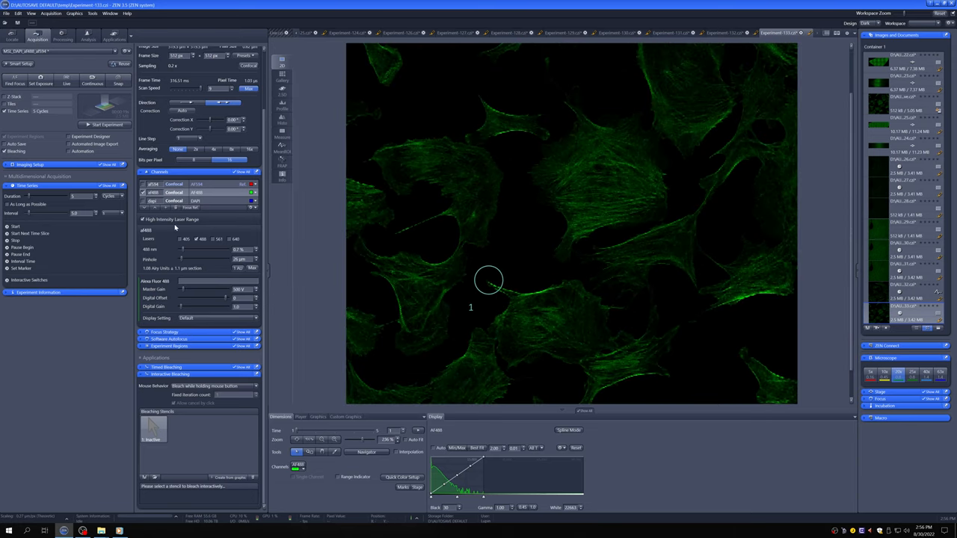
pyautogui.moveTo(492, 282)
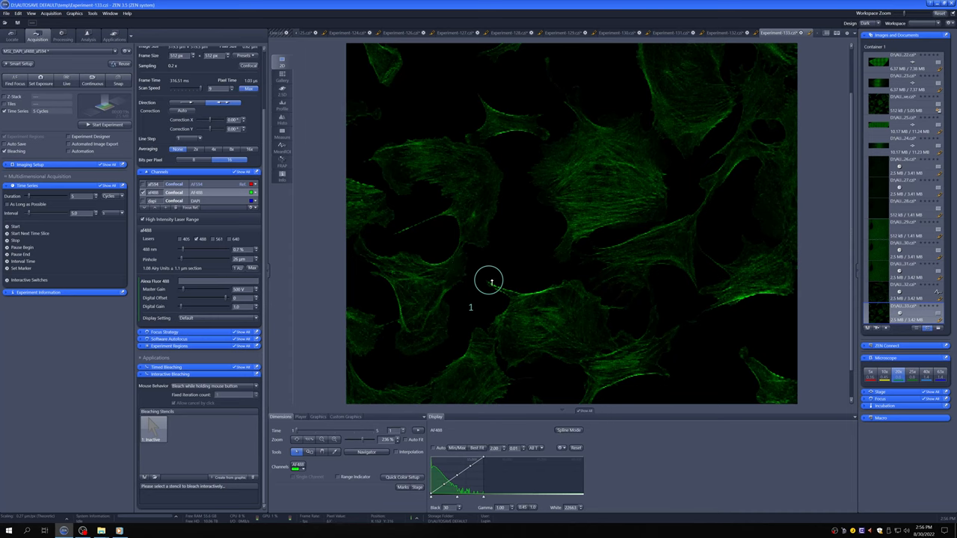
pyautogui.moveTo(330, 418)
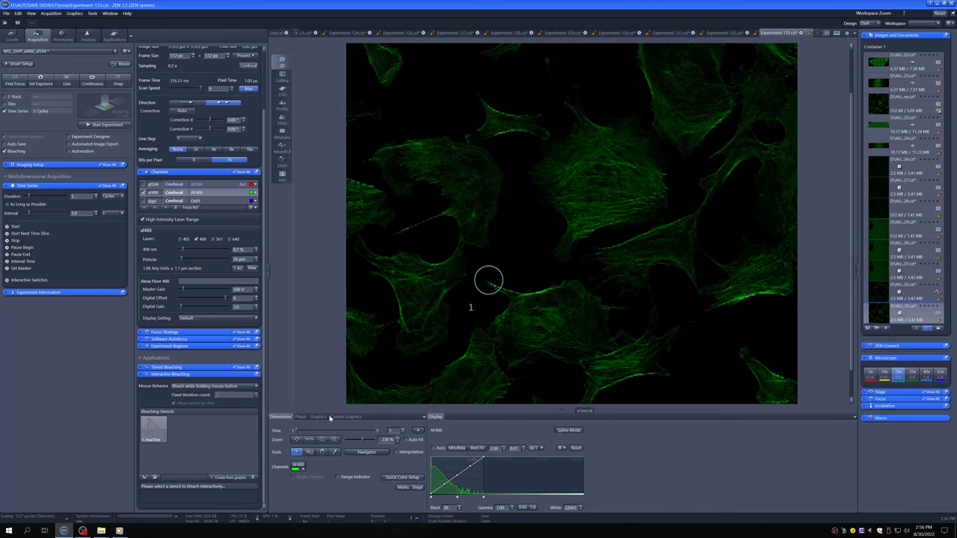
pyautogui.moveTo(195, 482)
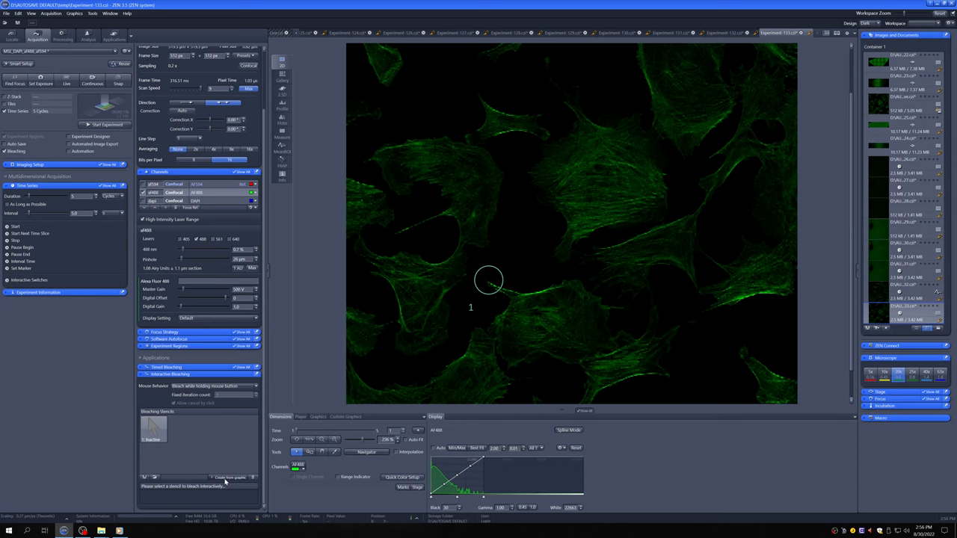
# - Create a bleaching stencil from the selected circle with 405 and 488 lasers at 100%
pyautogui.click(228, 477)
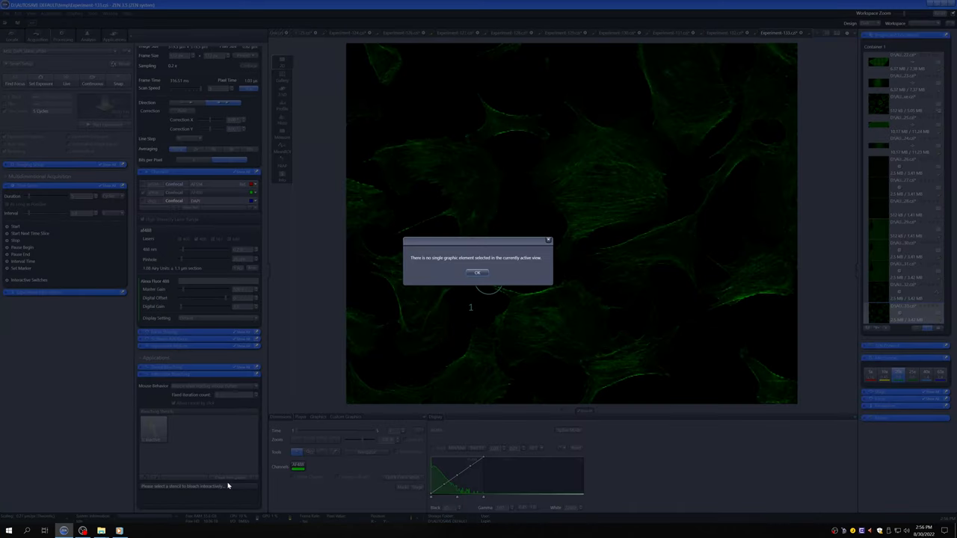
pyautogui.click(477, 272)
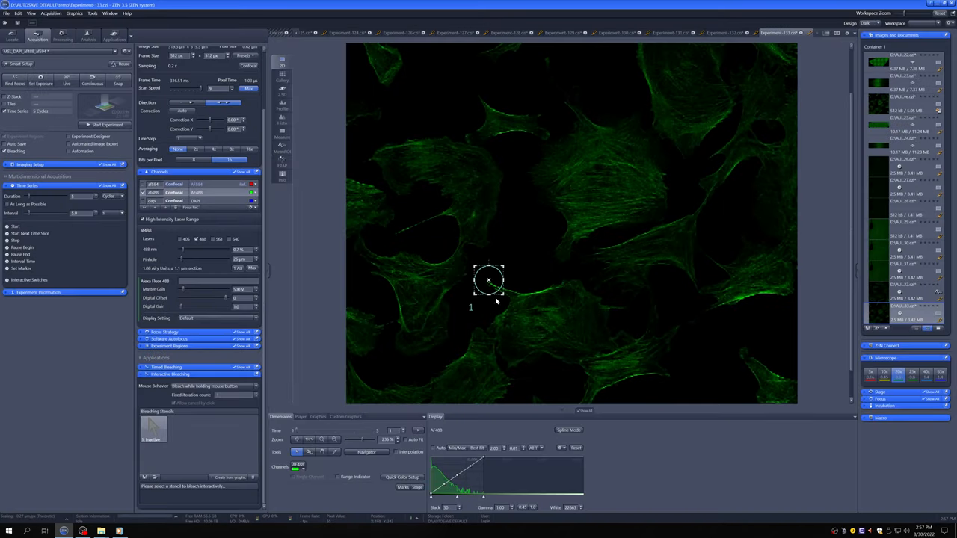
pyautogui.click(228, 477)
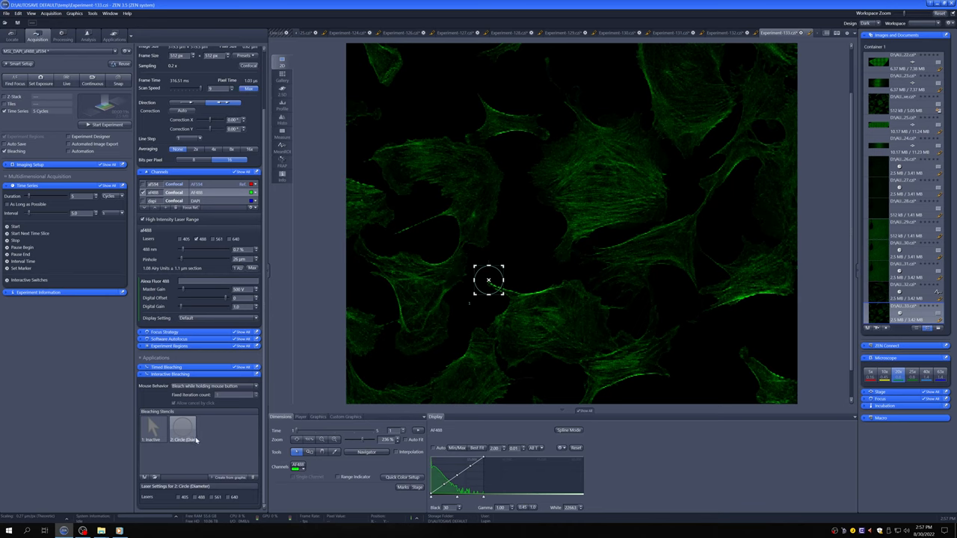
pyautogui.click(179, 497)
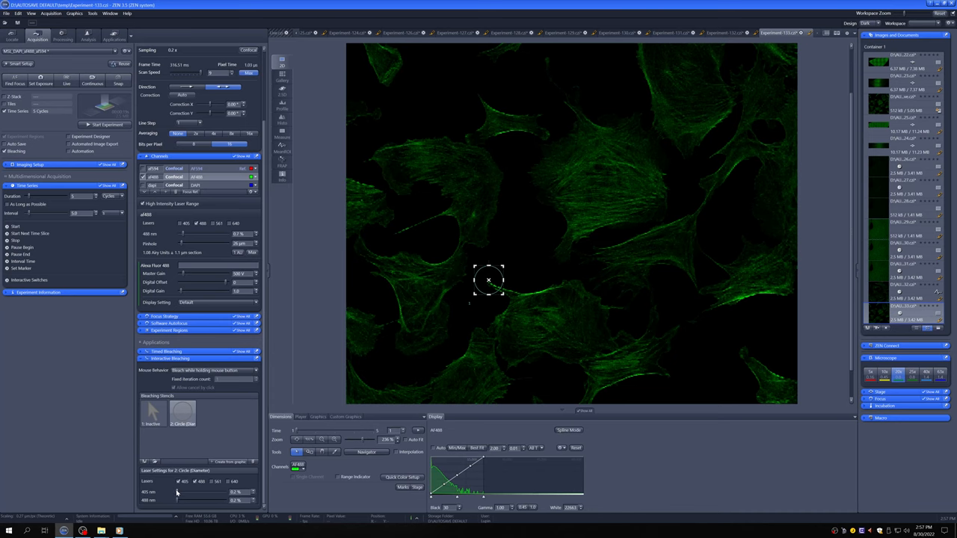
pyautogui.click(183, 411)
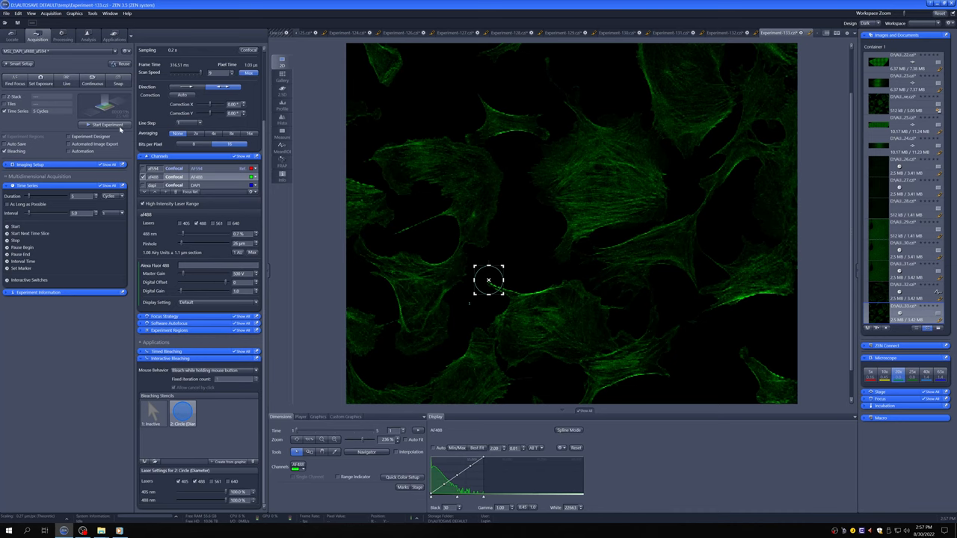
# - Start a time series and bleach circular spots on a central and a bottom cell
pyautogui.click(105, 124)
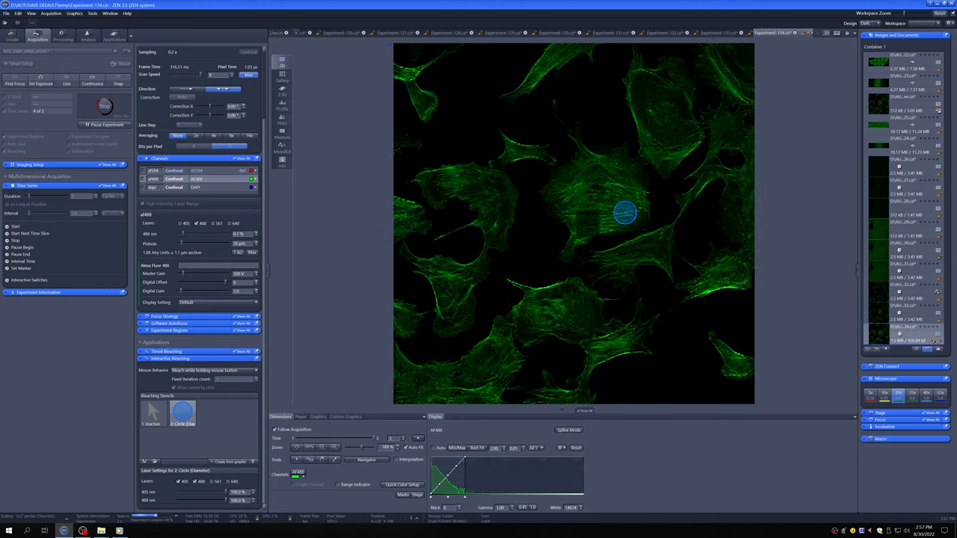
pyautogui.moveTo(624, 213); pyautogui.dragTo(624, 358)
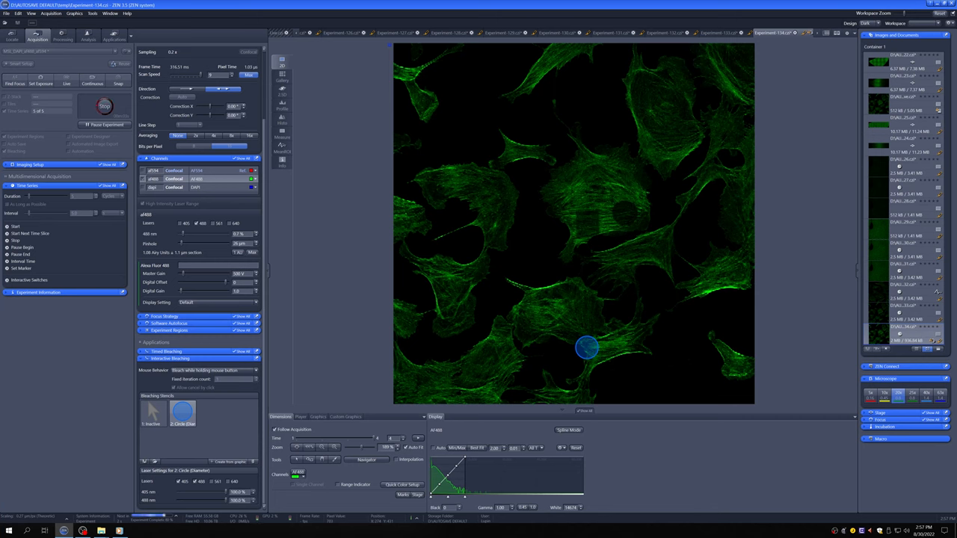
pyautogui.moveTo(586, 348); pyautogui.dragTo(464, 372)
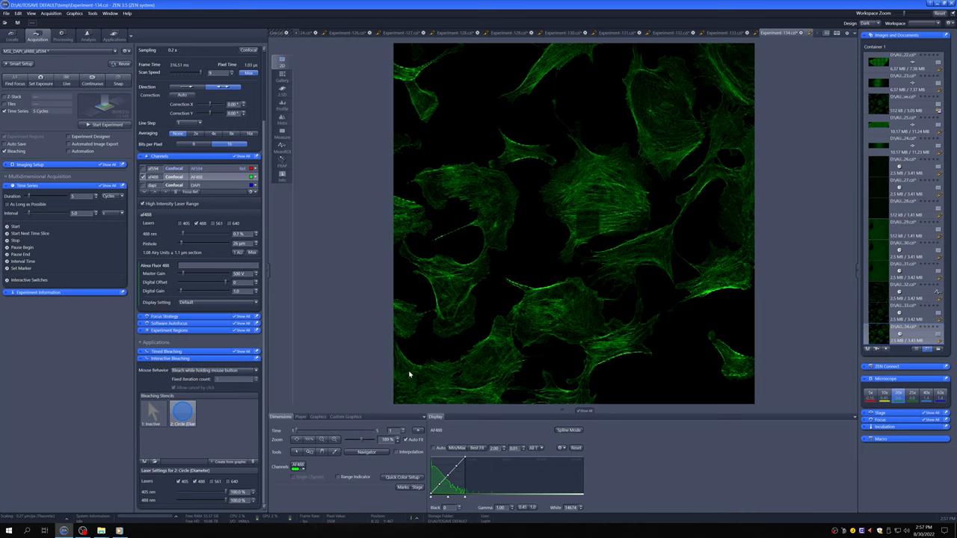
pyautogui.moveTo(445, 317)
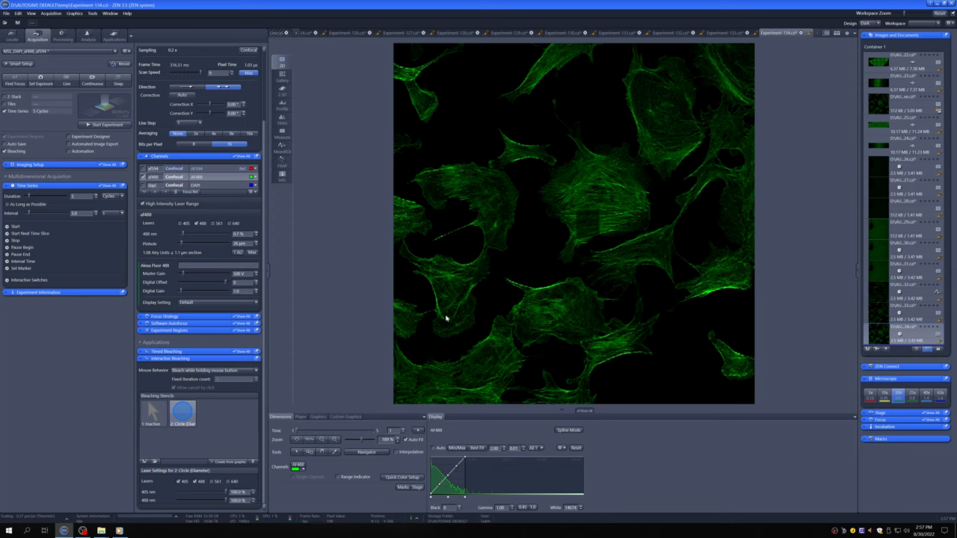
pyautogui.moveTo(495, 231)
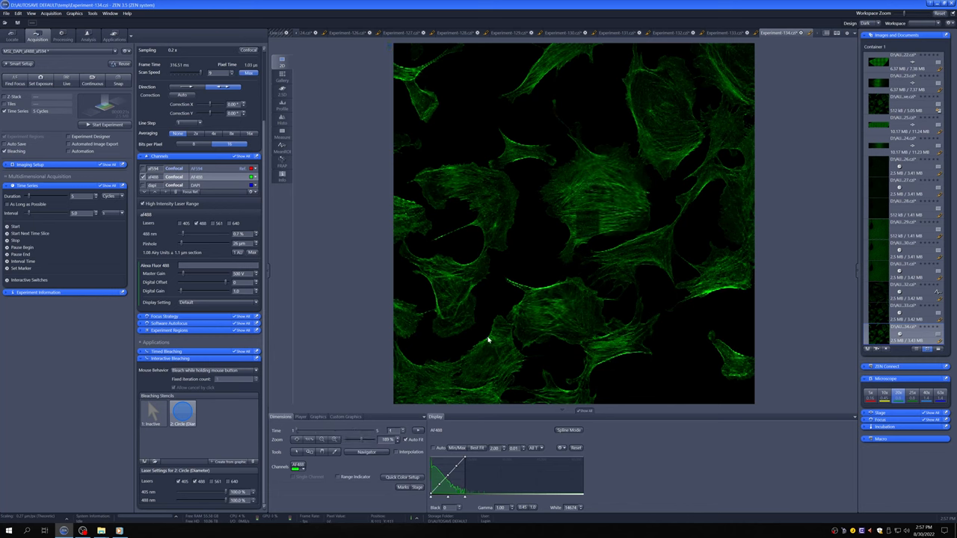
pyautogui.moveTo(549, 310)
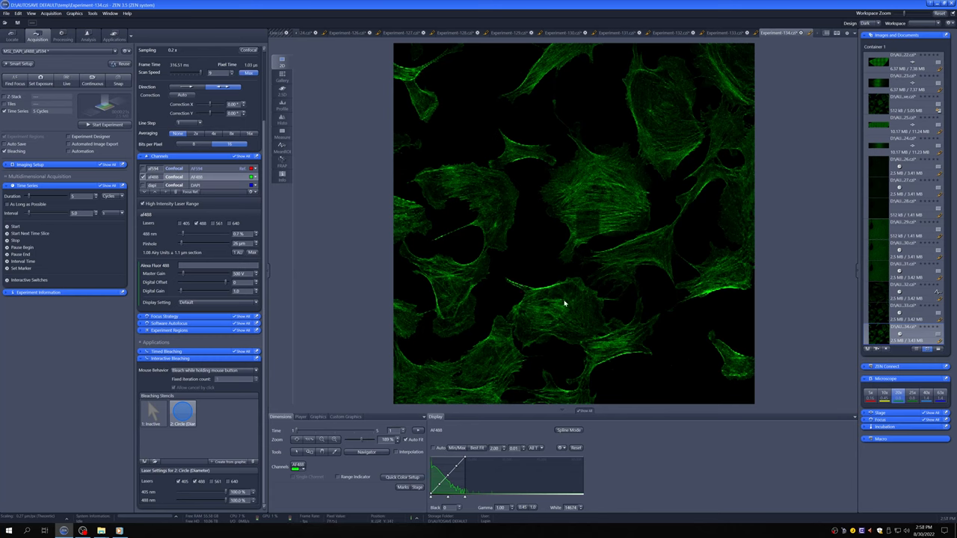
pyautogui.moveTo(546, 270)
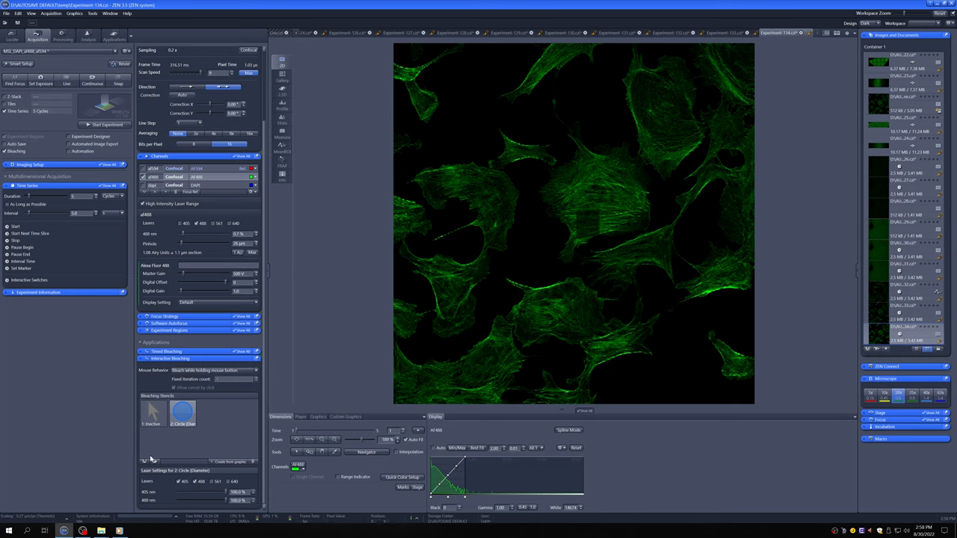
pyautogui.moveTo(194, 441)
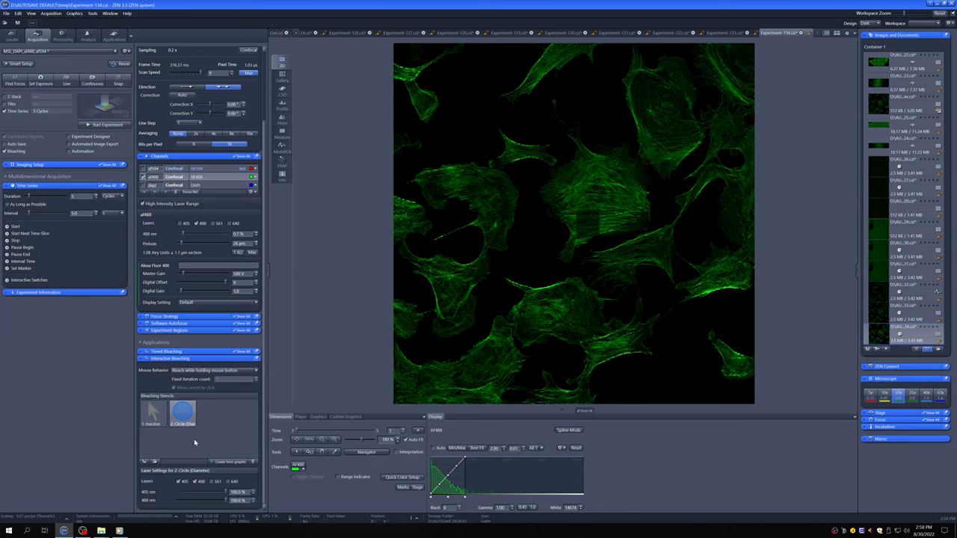
pyautogui.moveTo(178, 446)
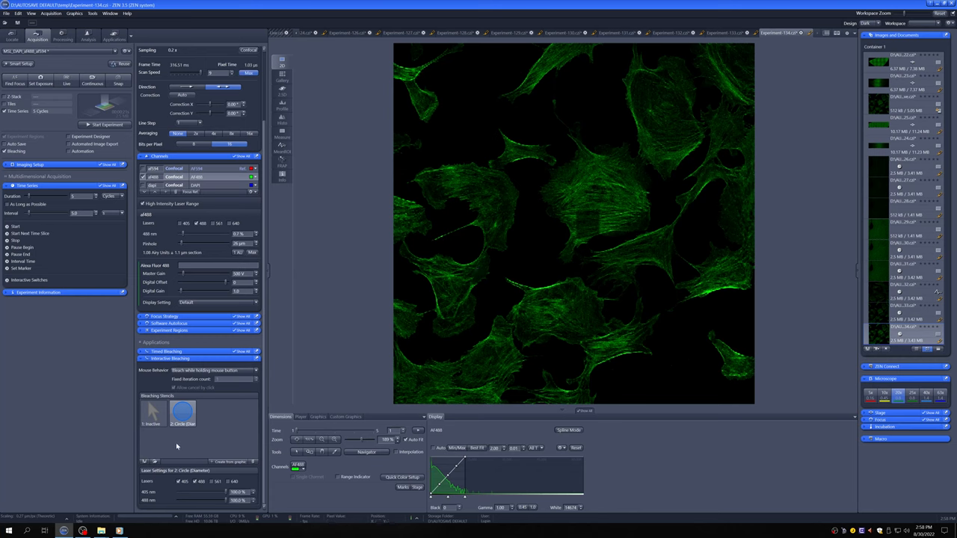